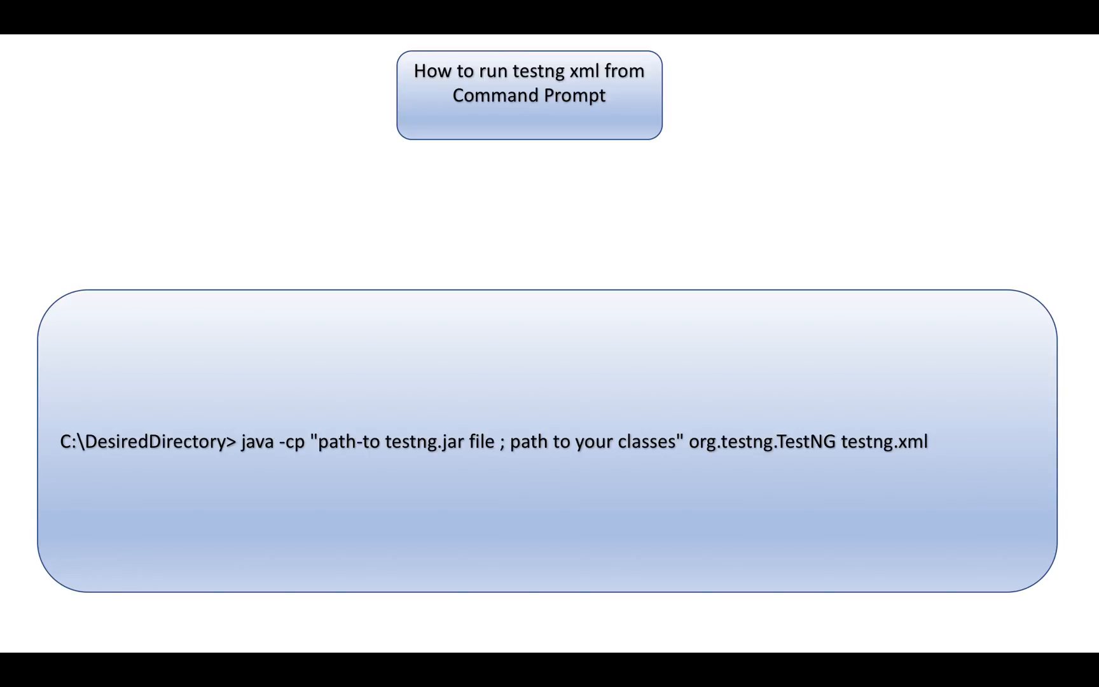
# Advance past the command-prompt and rerun-failed-tests slides to the invocationCount slide
pyautogui.press('right')
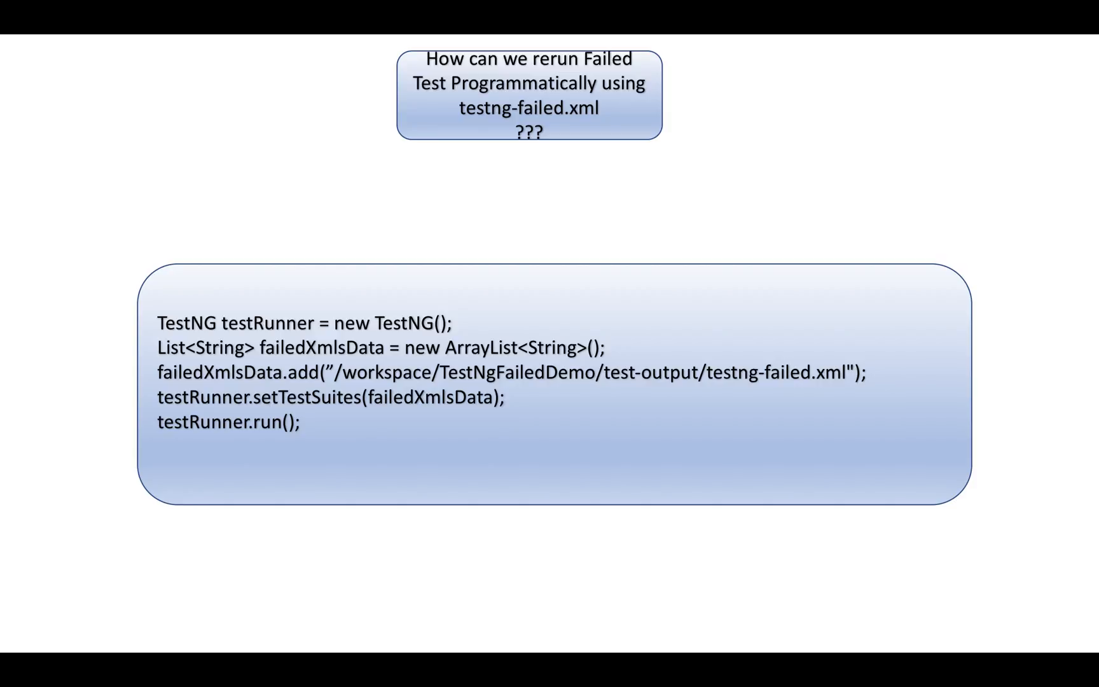
pyautogui.press('right')
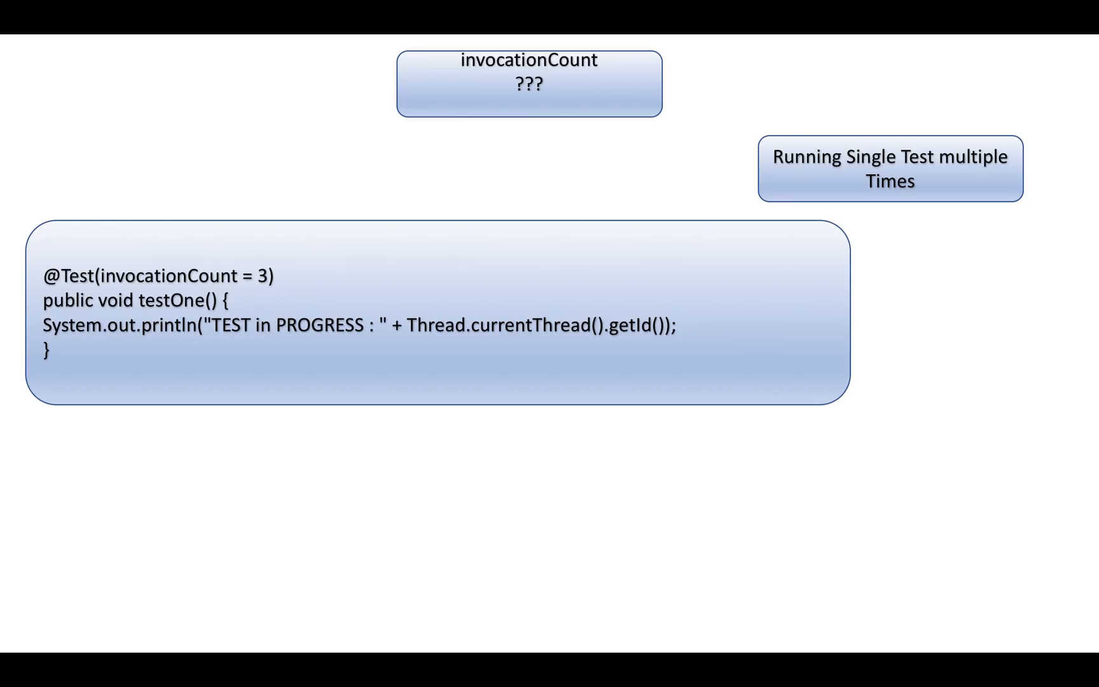
# Advance from the invocationCount slide to the threadPoolSize slide
pyautogui.press('Right')
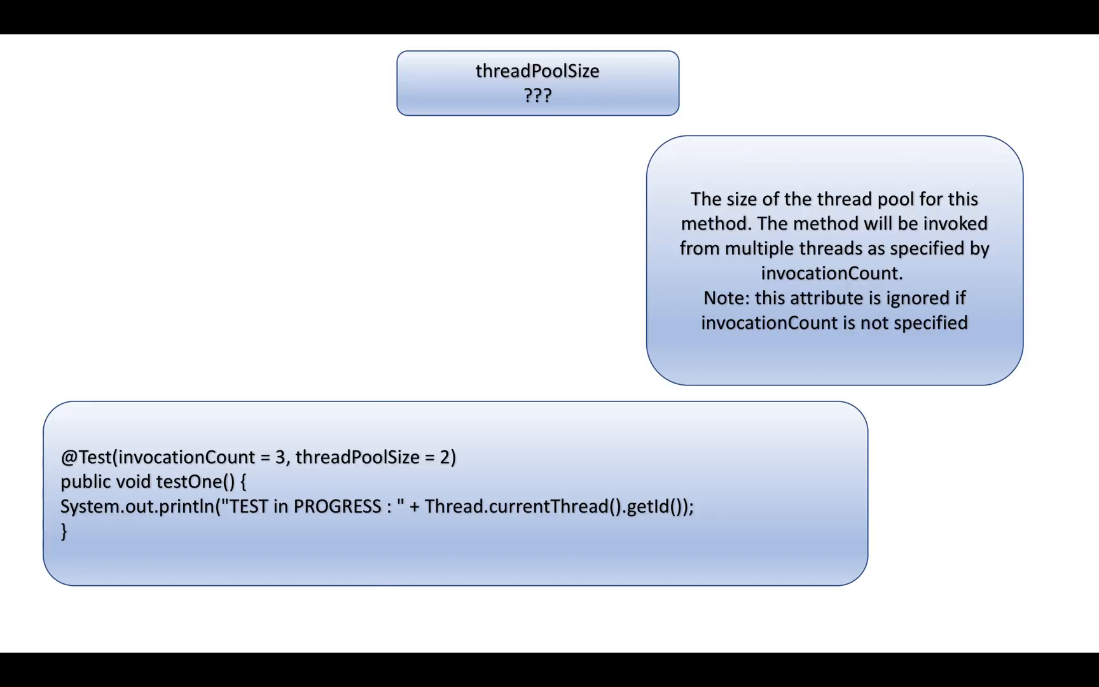
# Advance through the Listeners slide to the IAnnotationTransformer annotation manipulation slide
pyautogui.press('Right')
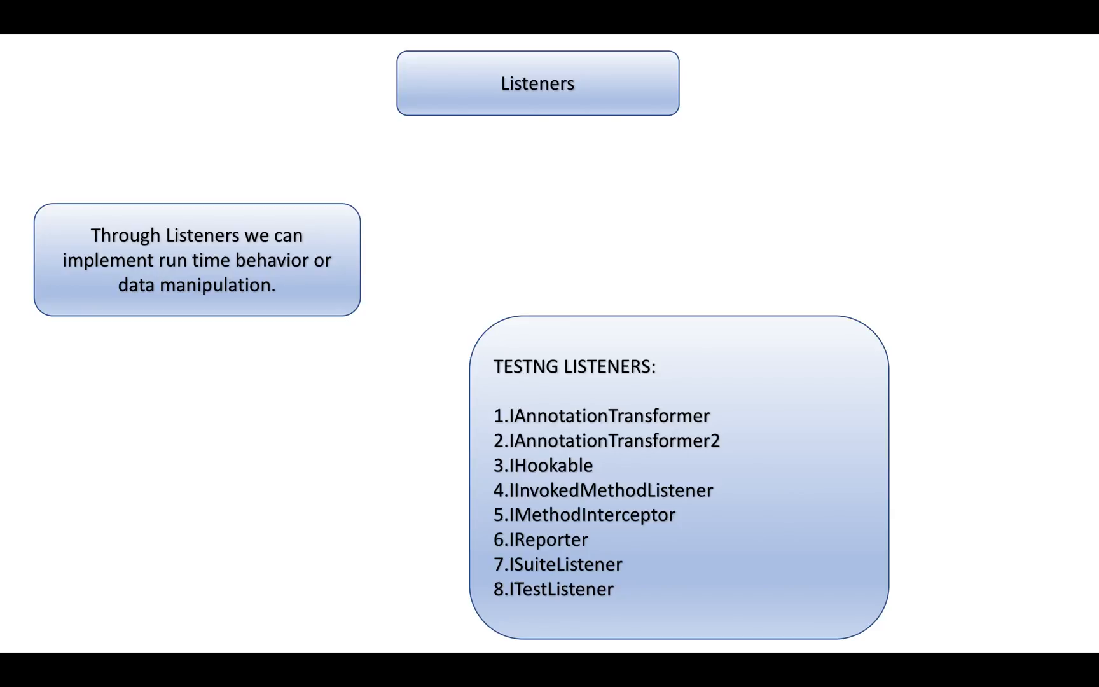
pyautogui.press('Right')
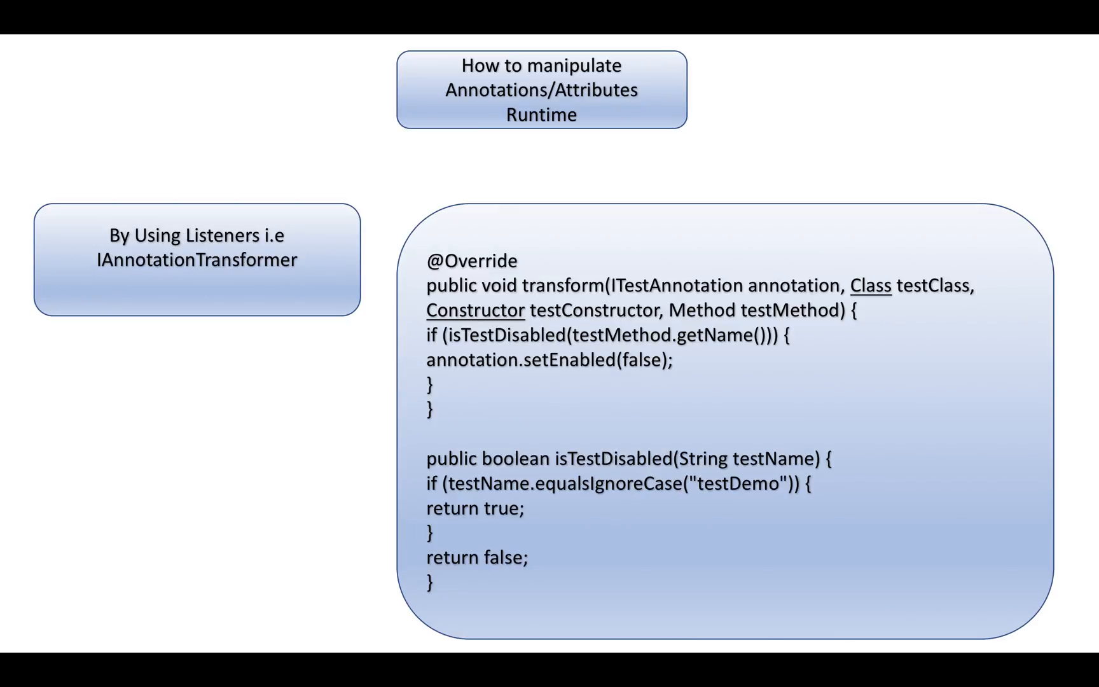